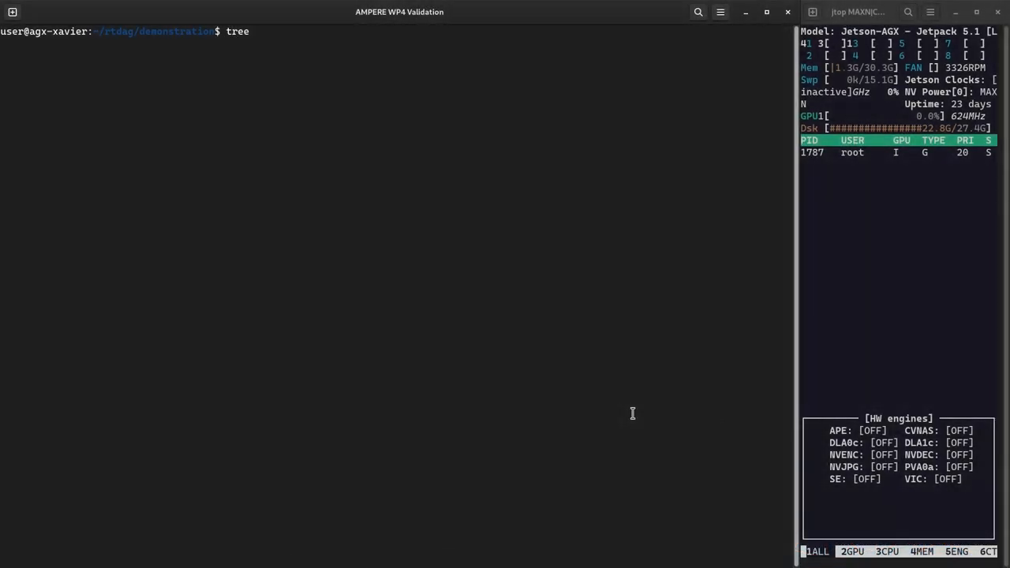
# - Show the demonstration folder tree with its minimump and robust DAG files, then begin creating an 'in' folder
pyautogui.press('Return')
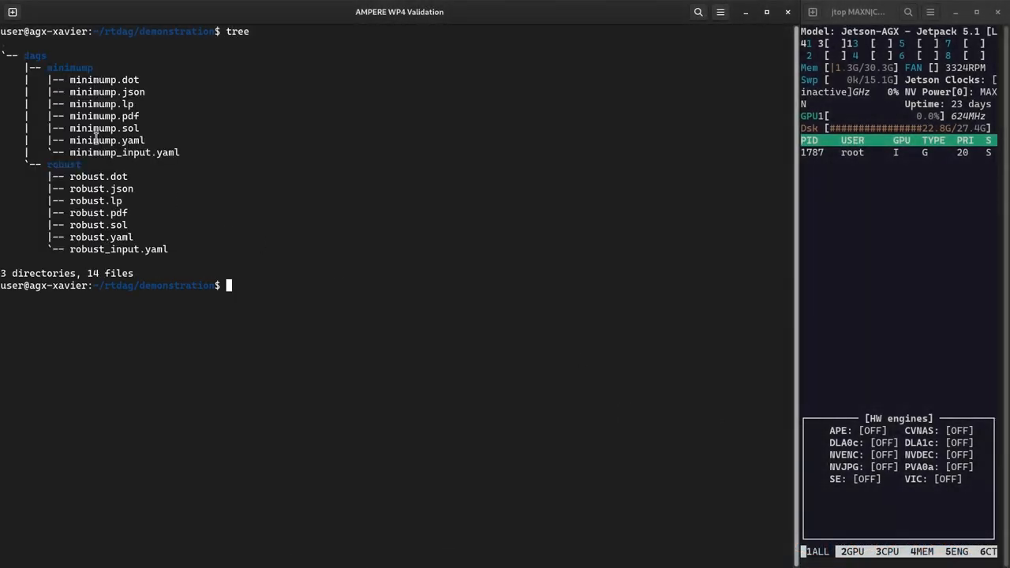
pyautogui.doubleClick(123, 151)
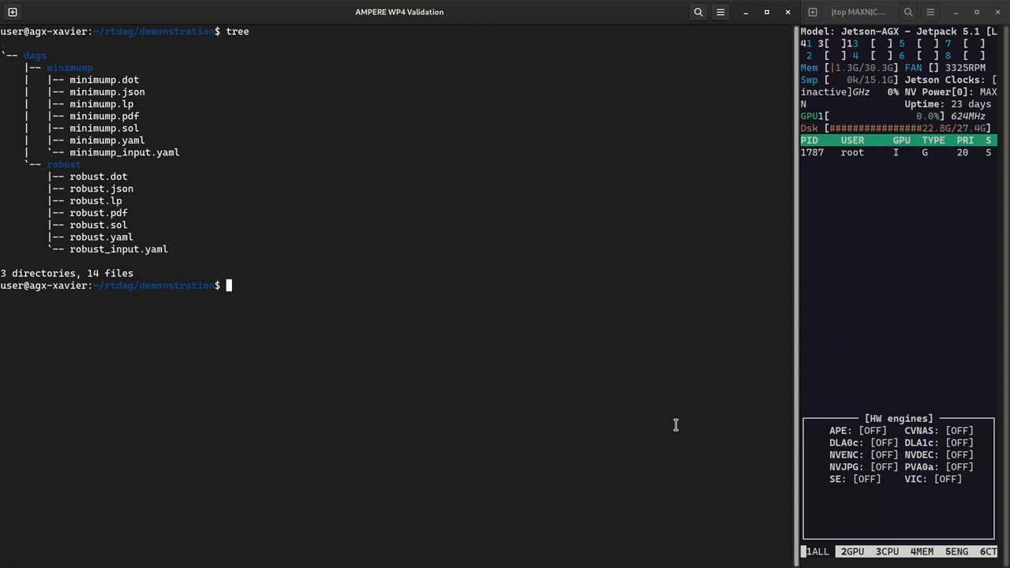
pyautogui.write('mkdir in')
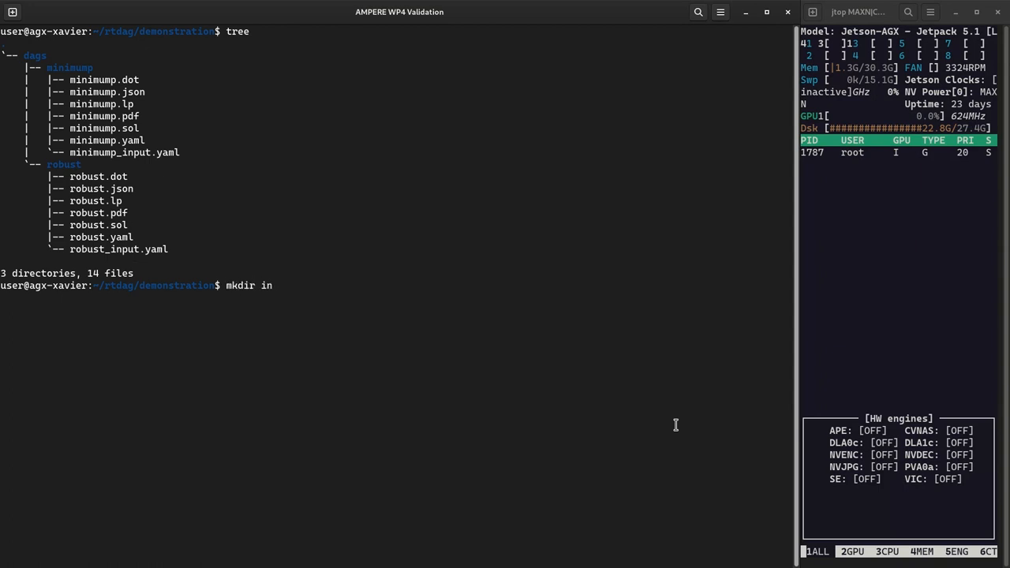
# - Create the 'in' folder and move into it
pyautogui.press('Return')
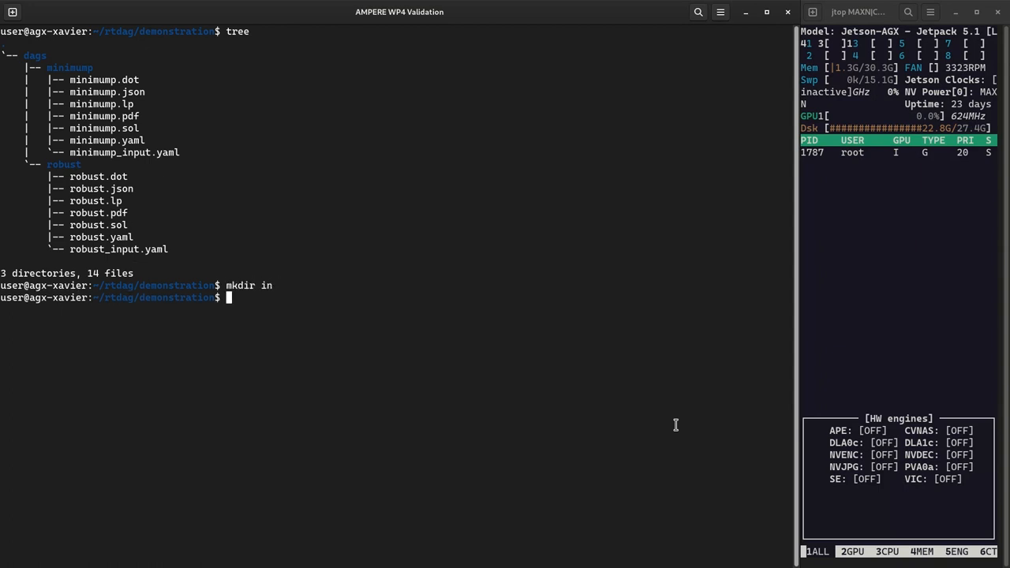
pyautogui.write('cd in')
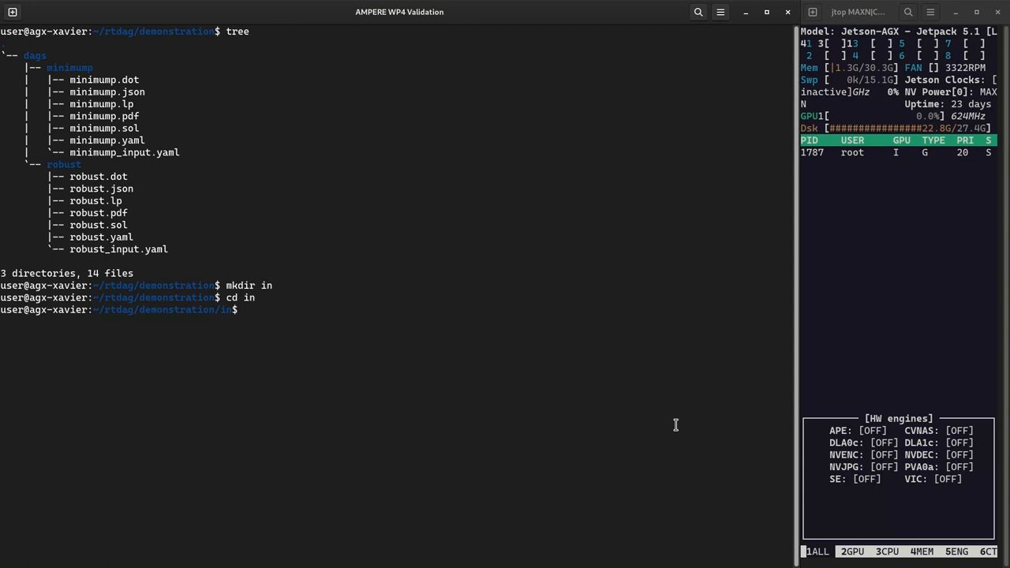
# - Convert ../dags/minimump with dag2rtdag into a minimump folder of dag0–dag2 yaml files and list the tree
pyautogui.write('dag2rtdag .')
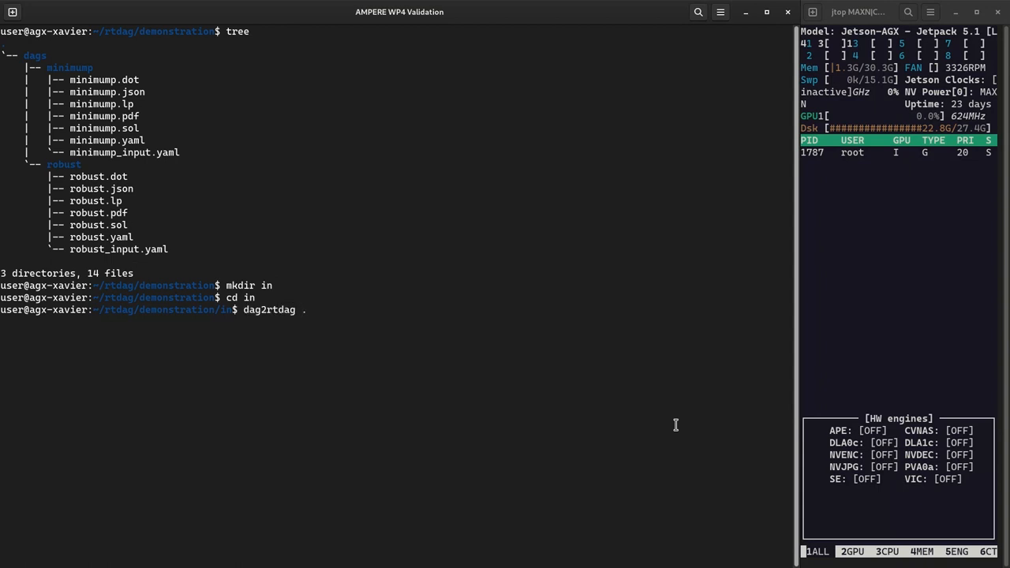
pyautogui.write('../dags/minimump')
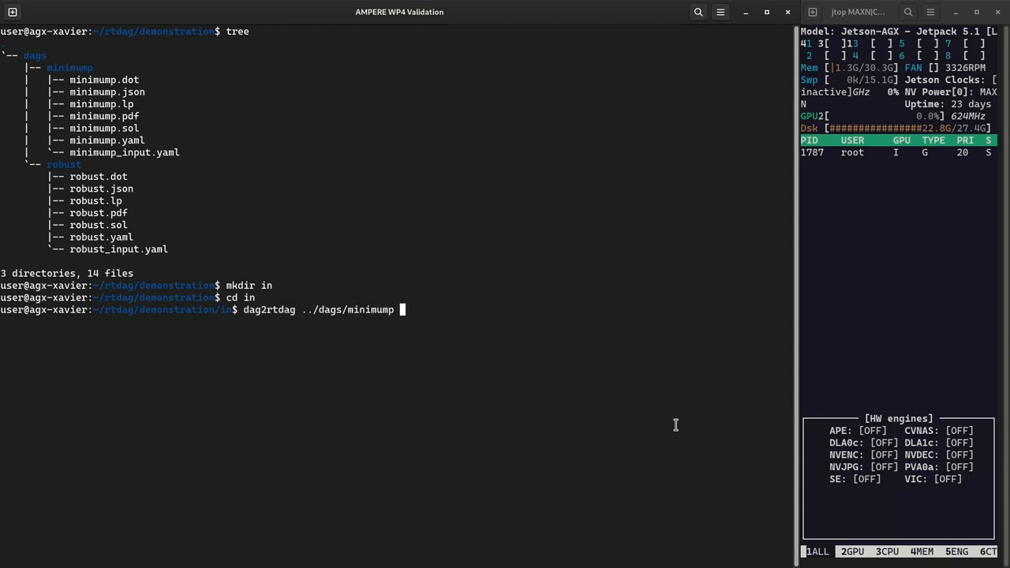
pyautogui.write('minimump')
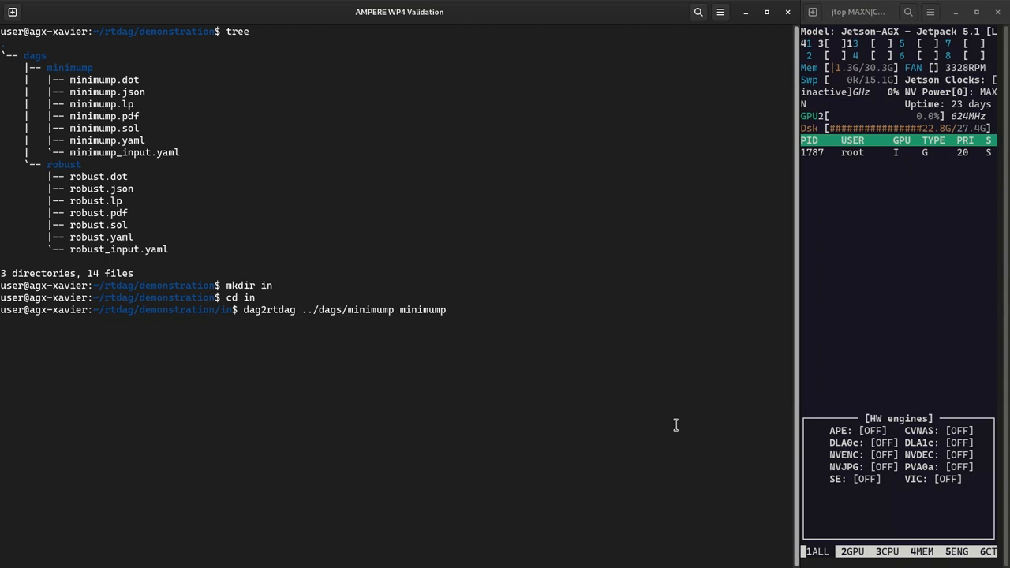
pyautogui.press('Return')
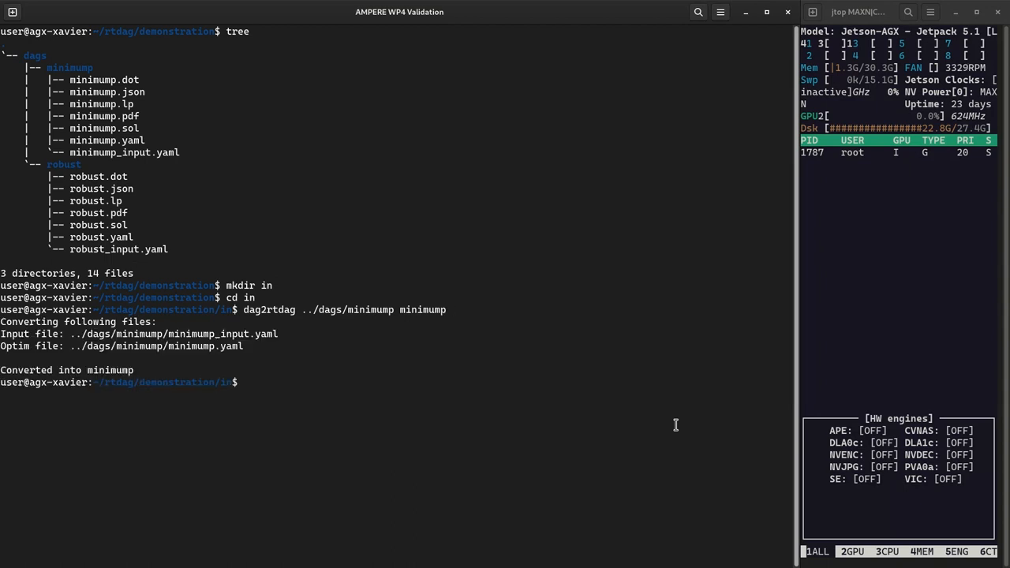
pyautogui.write('tree')
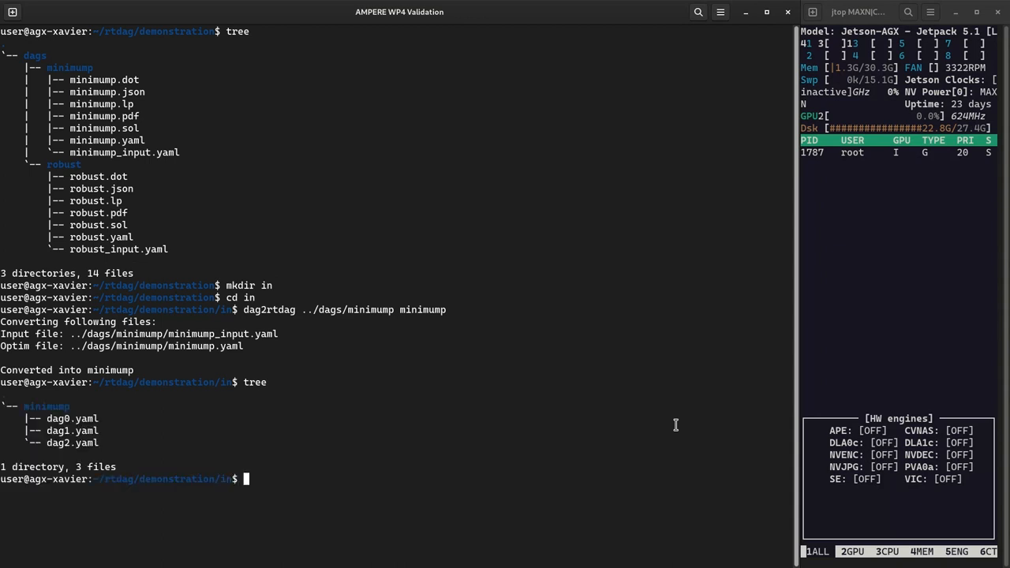
# - View minimump/dag2.yaml with batp, showing its task parameters and adjacency matrix
pyautogui.write('batp')
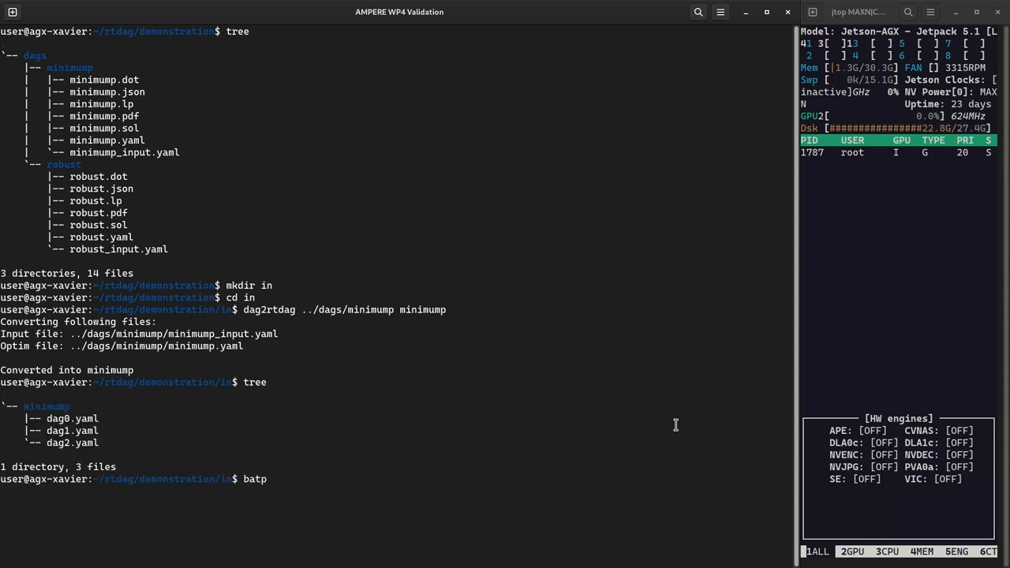
pyautogui.write('minimump/dag2.yaml')
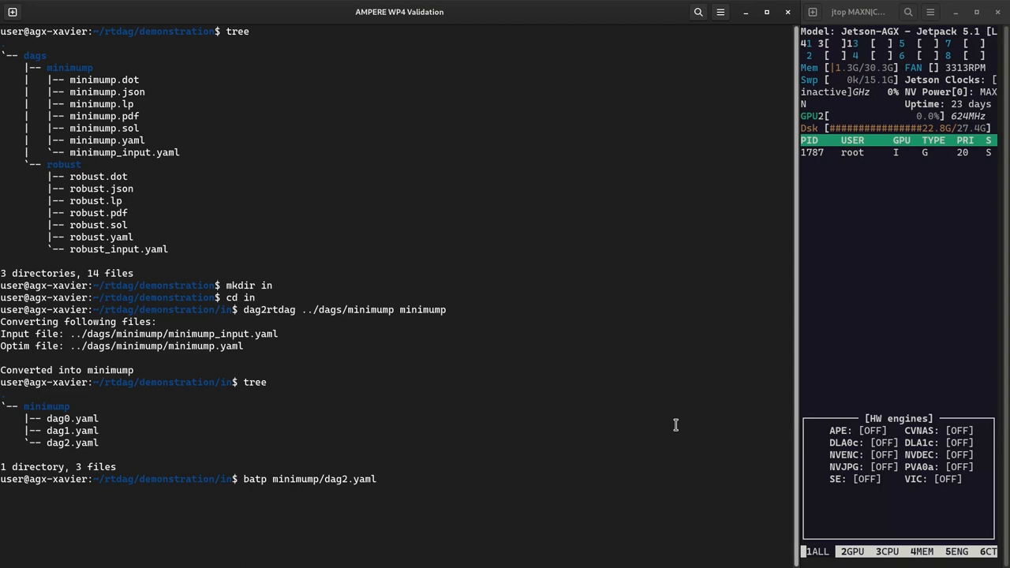
pyautogui.press('Return')
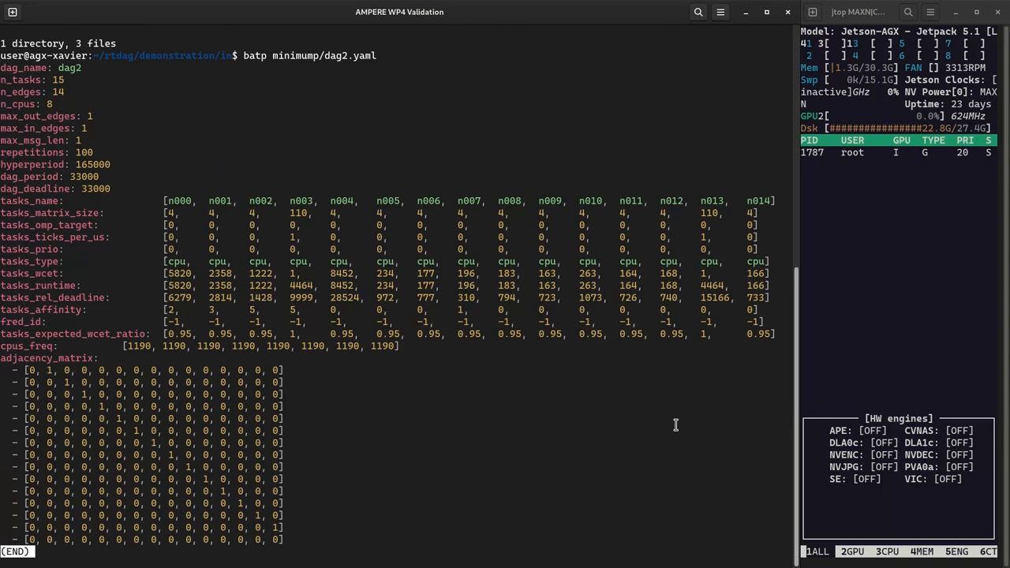
pyautogui.moveTo(171, 260)
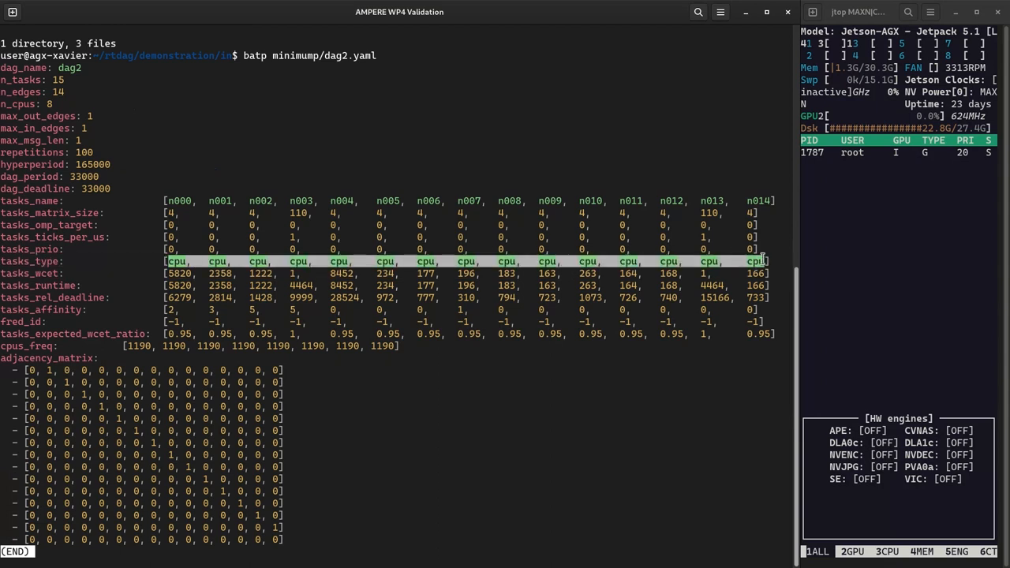
pyautogui.moveTo(700, 548)
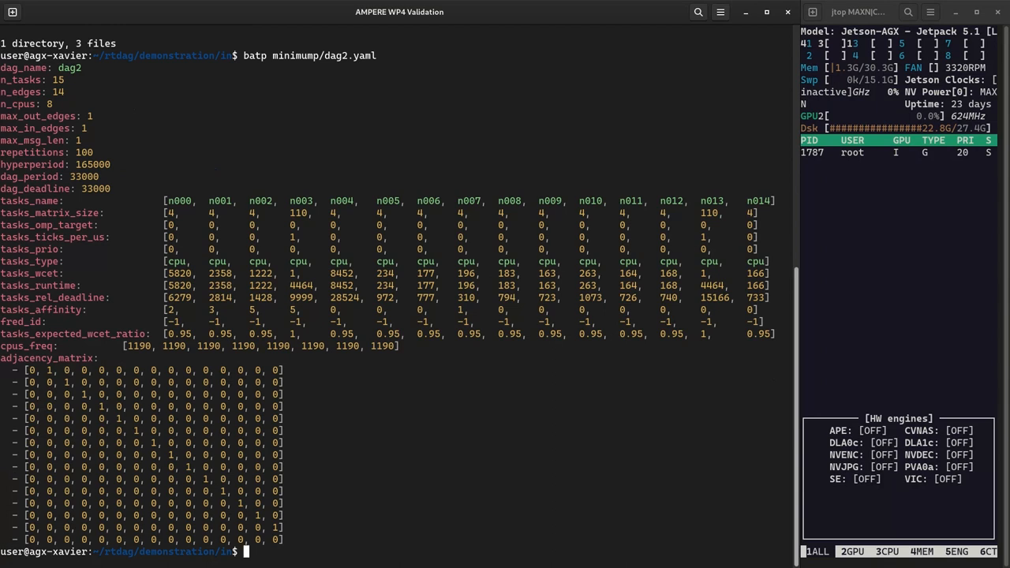
# - Convert ../dags/robust with dag2rtdag into robust dag0–dag2 yaml files and view robust/dag2.yaml
pyautogui.write('dag2rtdag ../dags/robust robust')
pyautogui.write('tree')
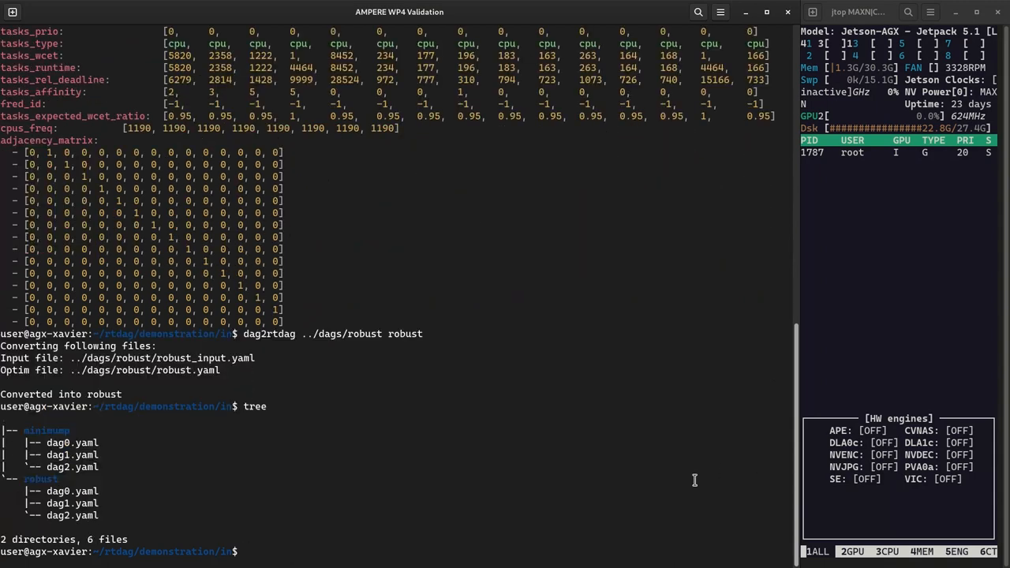
pyautogui.write('batp robust/da')
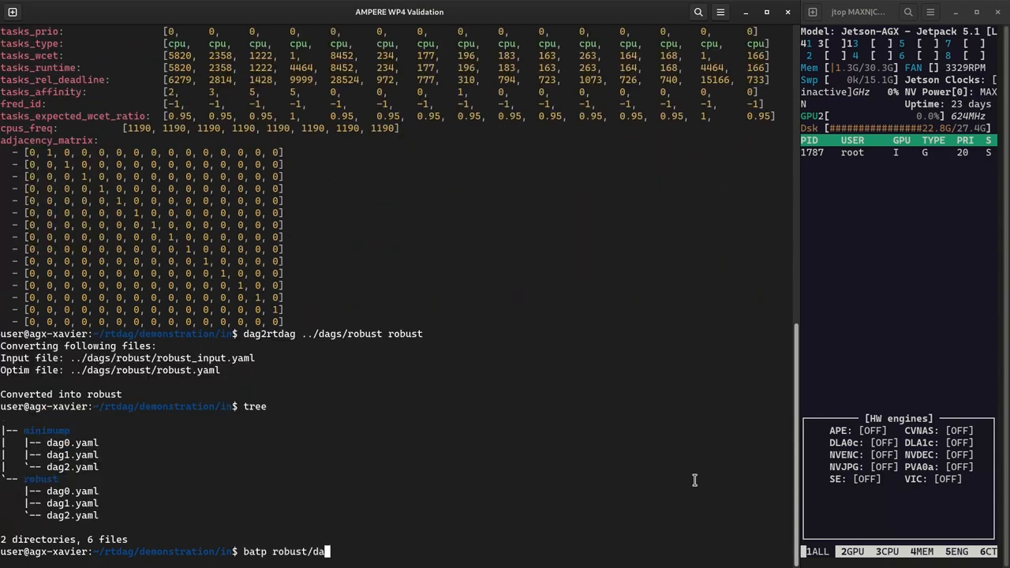
pyautogui.press('Return')
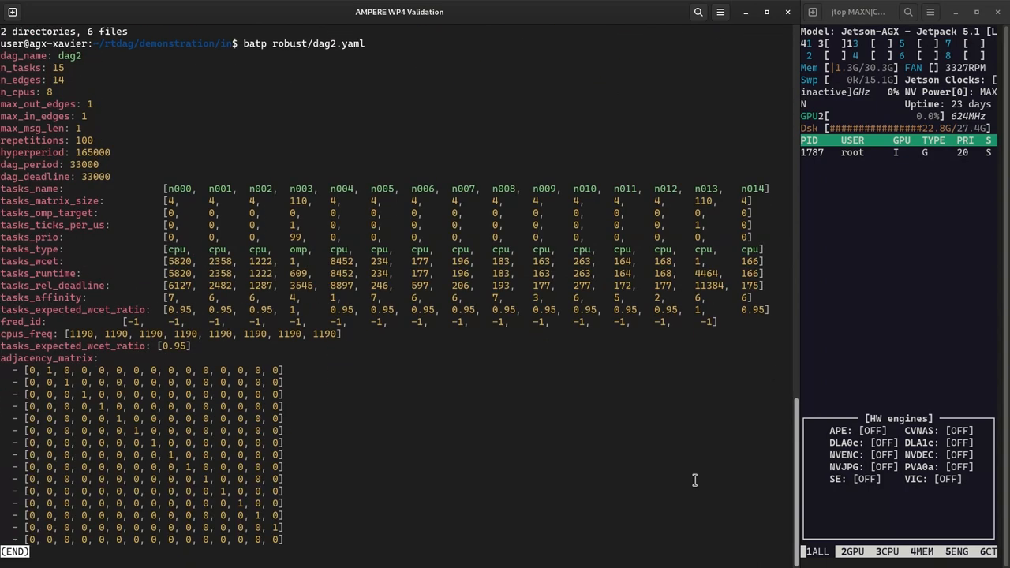
pyautogui.moveTo(299, 249)
pyautogui.write('cd ..')
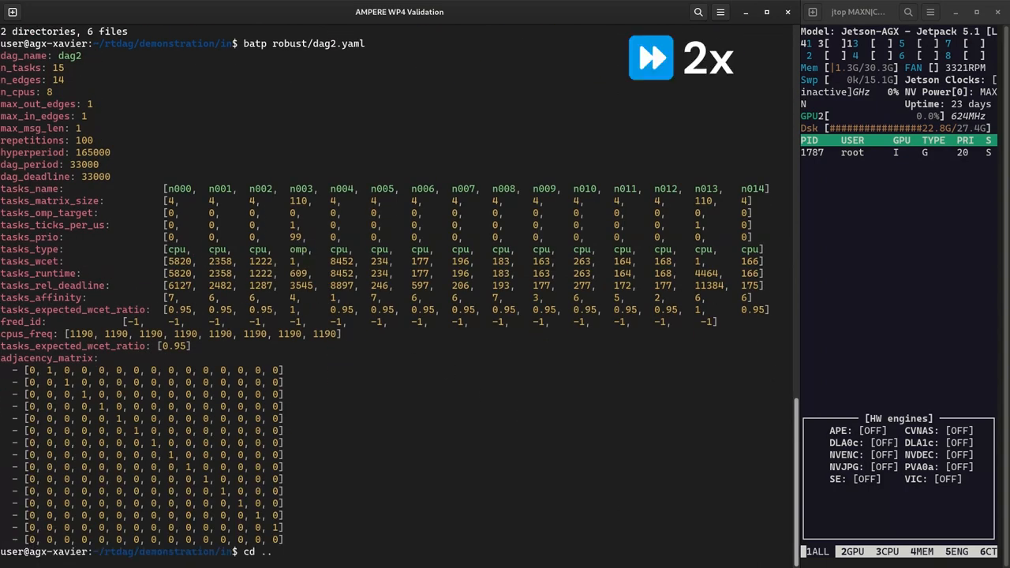
# - From out/minimump, start rtdag on the ../../in/minimump configurations
pyautogui.press('Return')
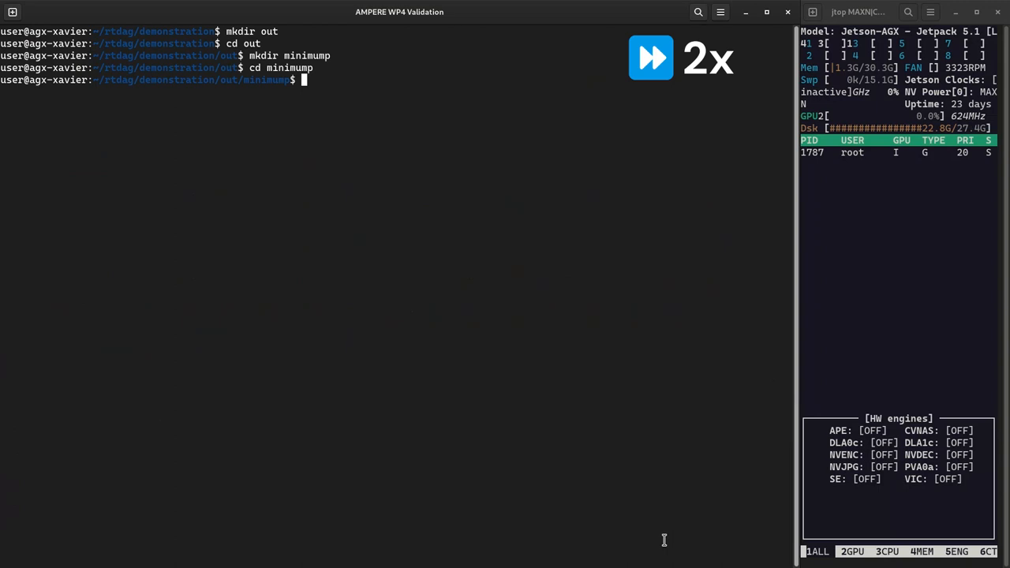
pyautogui.write('rtdag .')
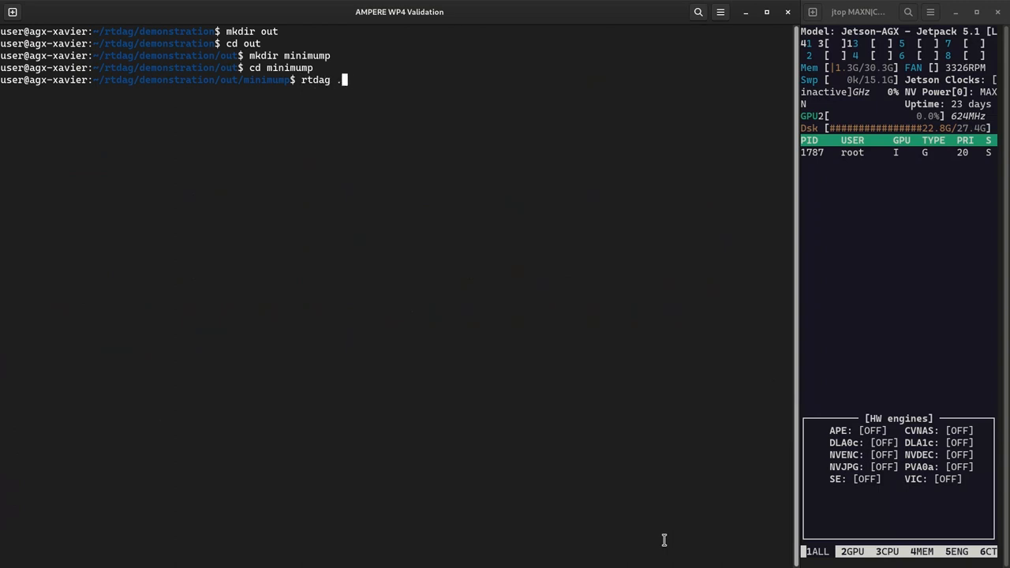
pyautogui.write('./../in/minimump .')
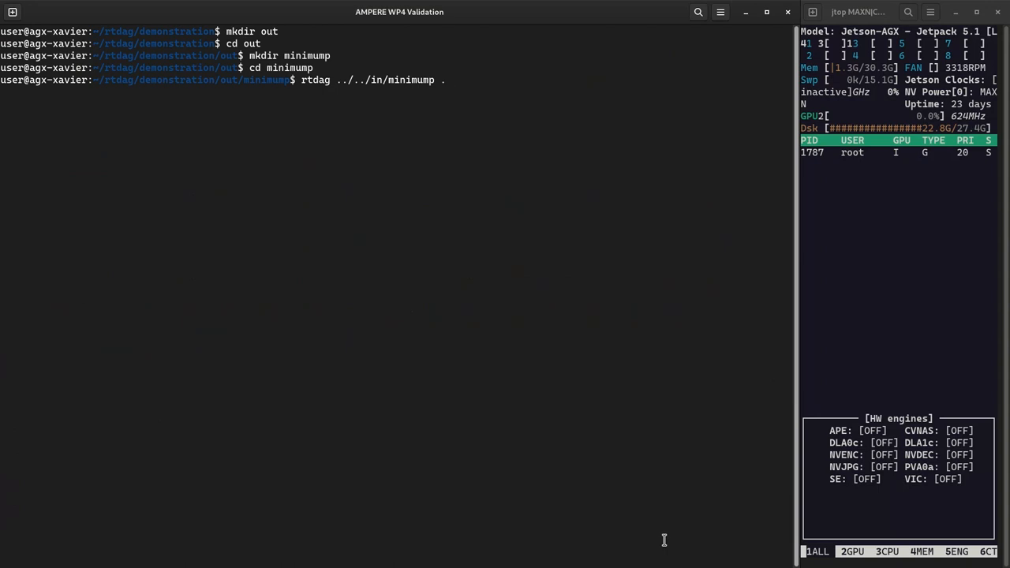
pyautogui.press('Return')
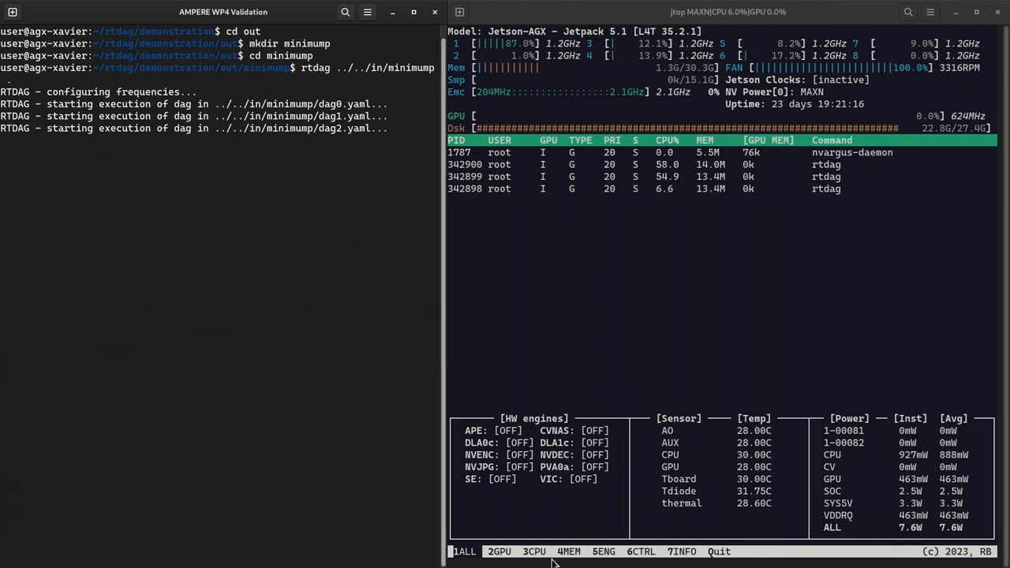
# - Check per-core CPU graphs in jtop, then return to the 1ALL overview after the minimump run completes
pyautogui.click(533, 551)
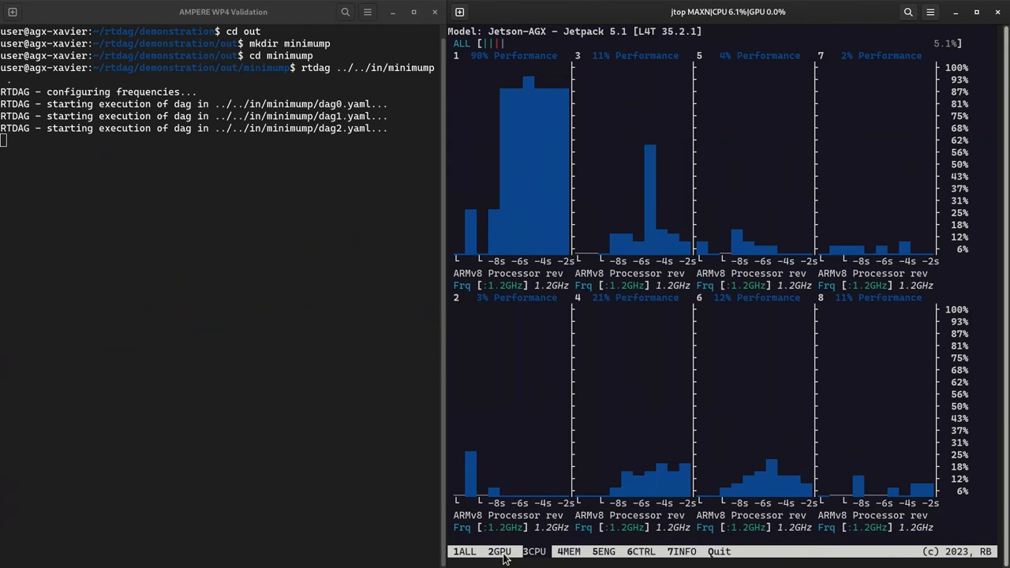
pyautogui.click(499, 552)
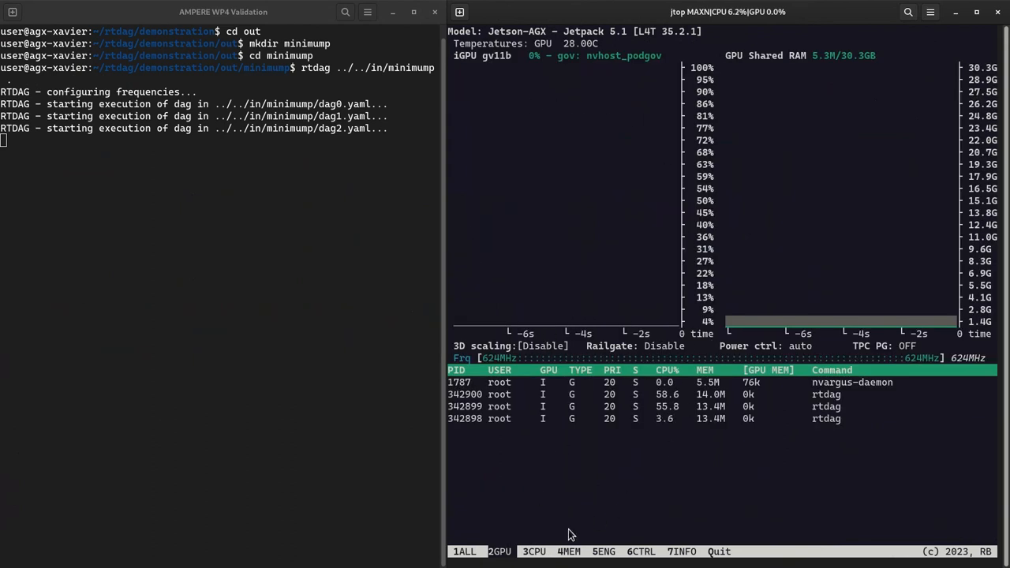
pyautogui.click(465, 553)
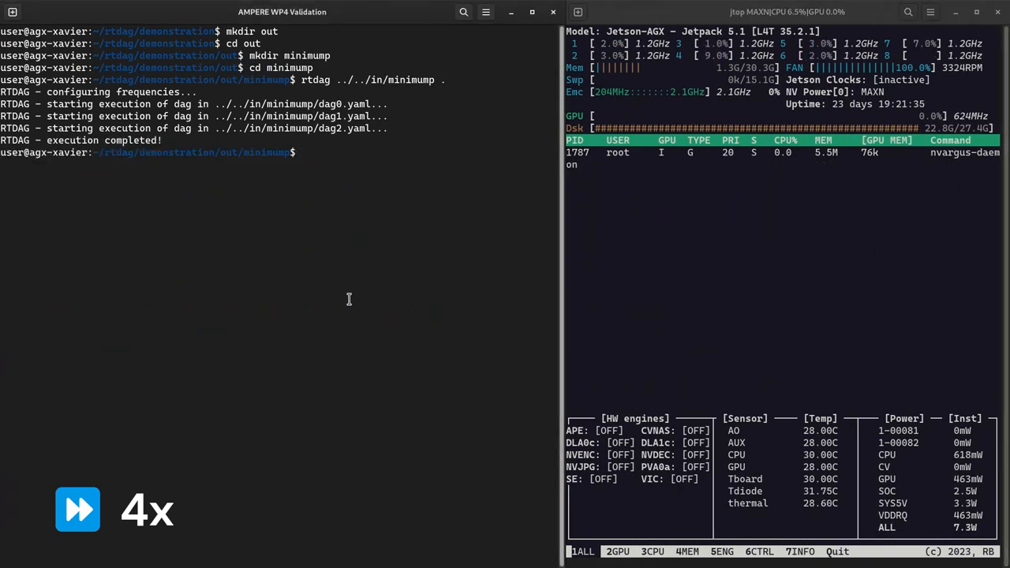
# - List the minimump logs and show the first 10 lines of dag0.log, dag1.log and dag2.log
pyautogui.write('tree')
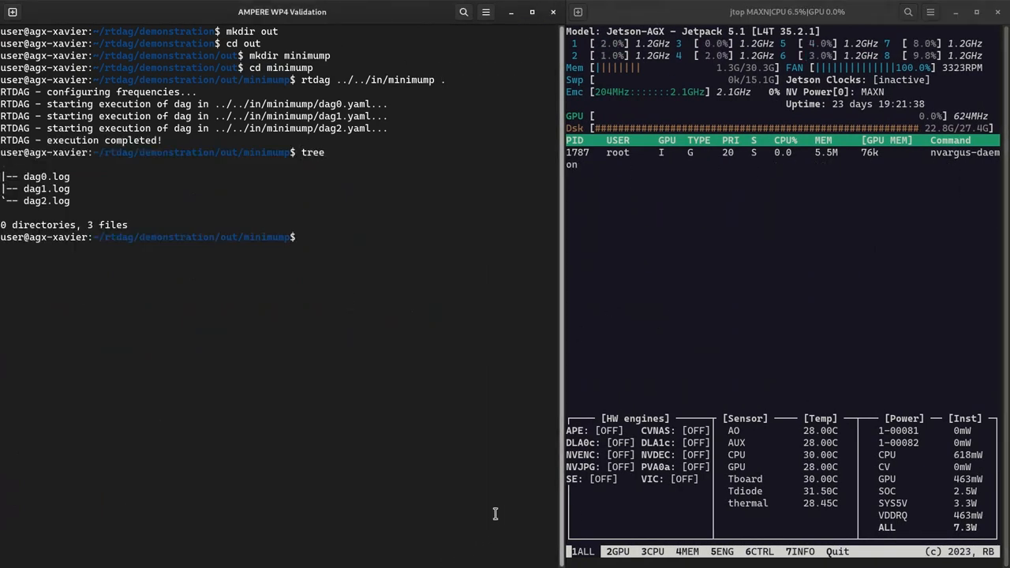
pyautogui.write('head -n 10')
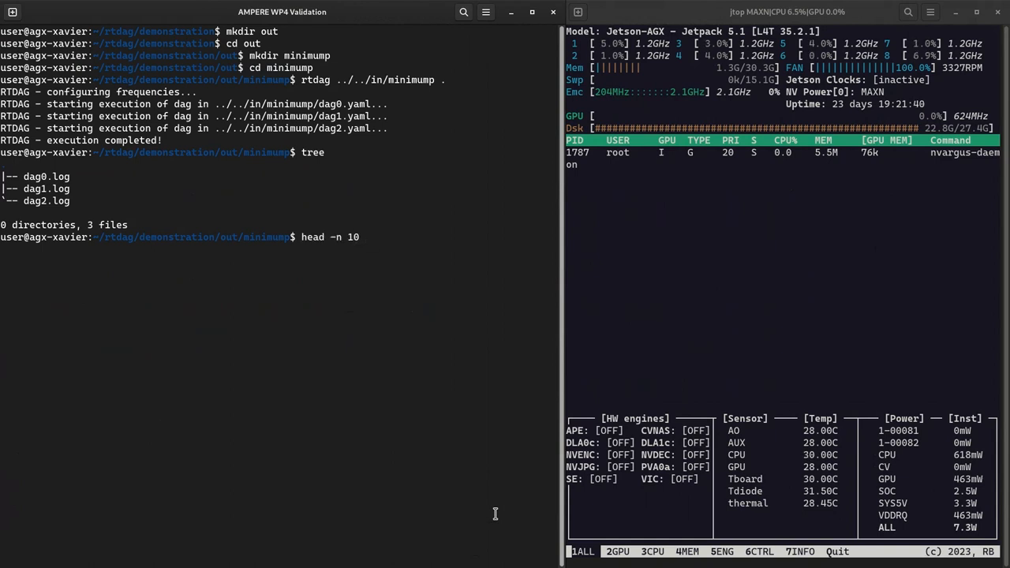
pyautogui.write('dag0.log dag1.log d')
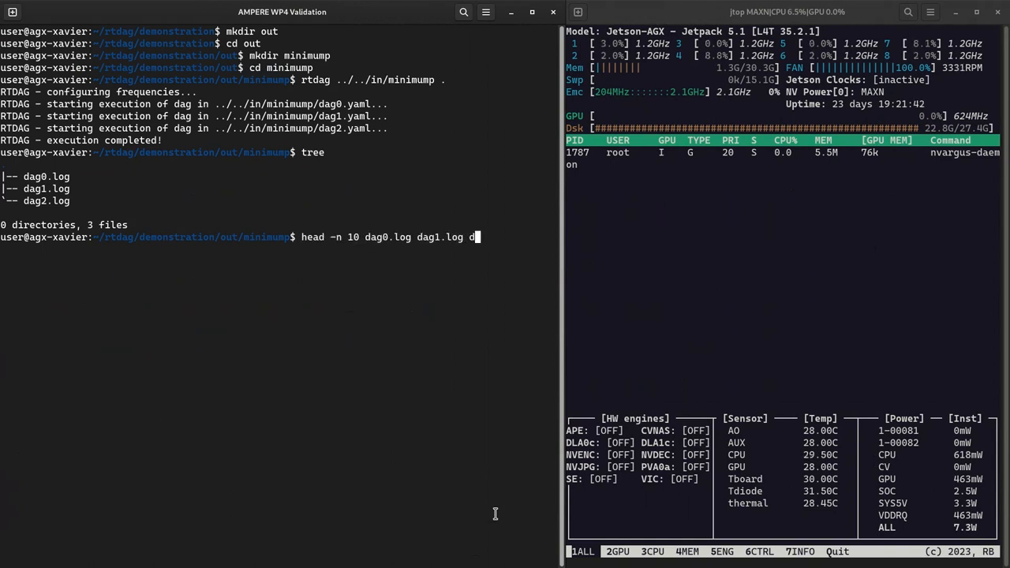
pyautogui.write('ag2.log')
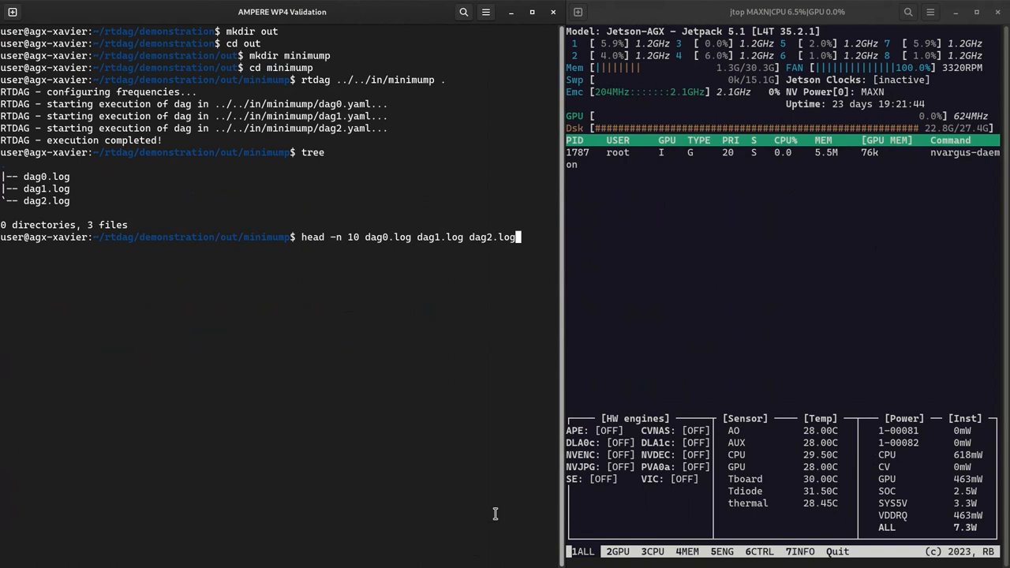
pyautogui.press('Return')
pyautogui.write('rtdag ../../in/robust .')
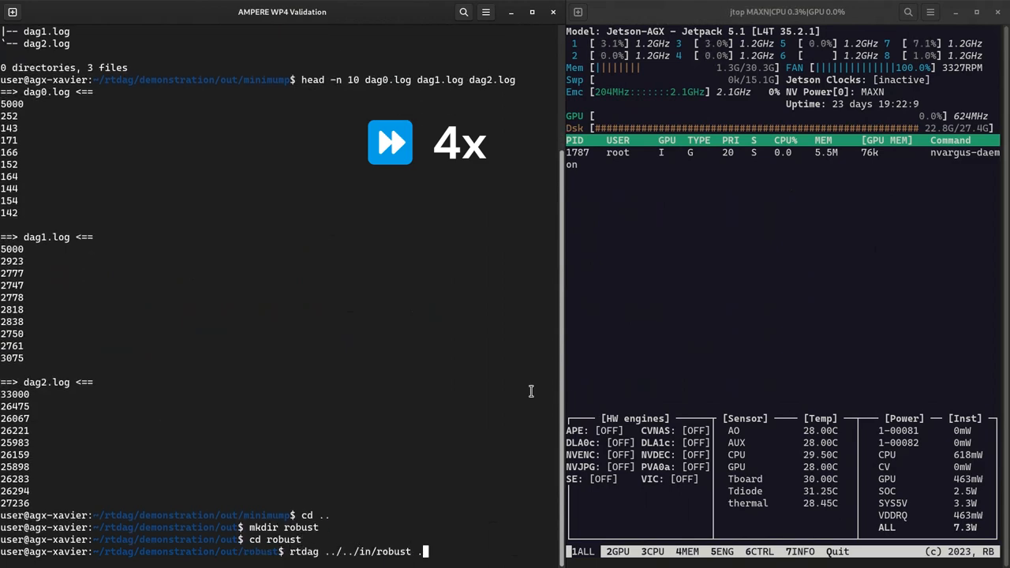
# - Watch per-core CPU load and GPU usage with the rtdag processes in jtop during the robust run
pyautogui.click(652, 551)
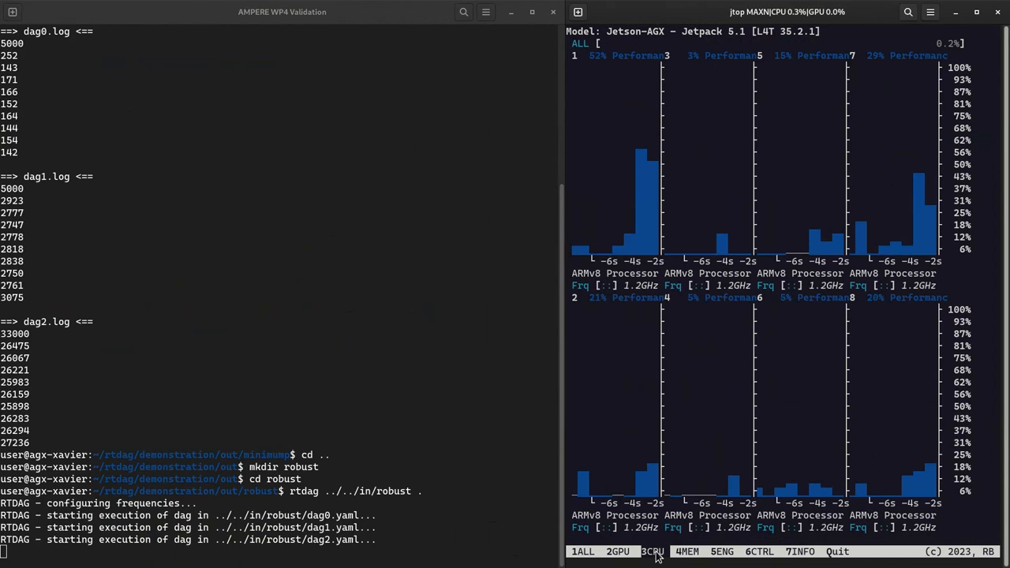
pyautogui.click(617, 552)
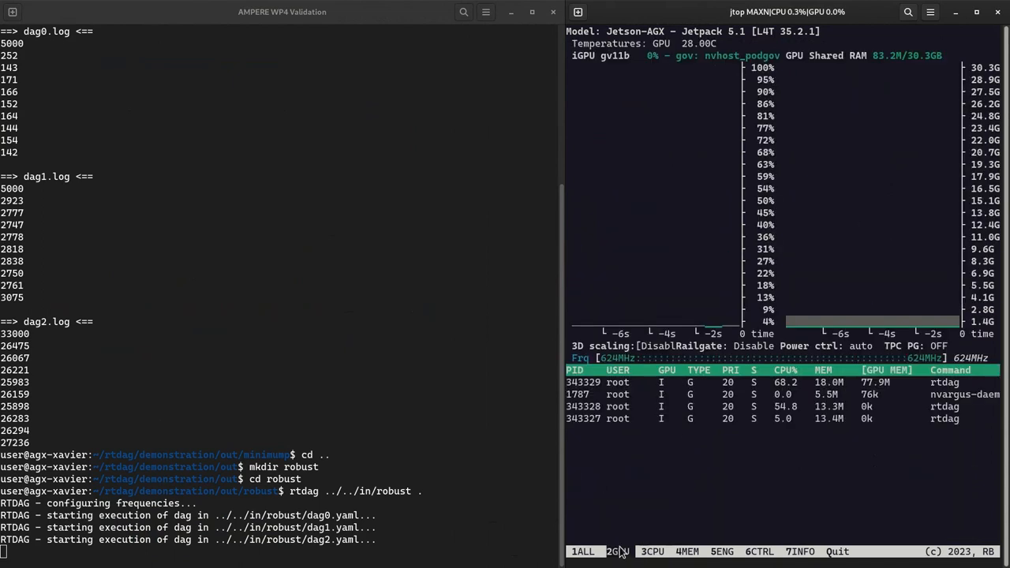
pyautogui.moveTo(678, 319)
pyautogui.write('head -')
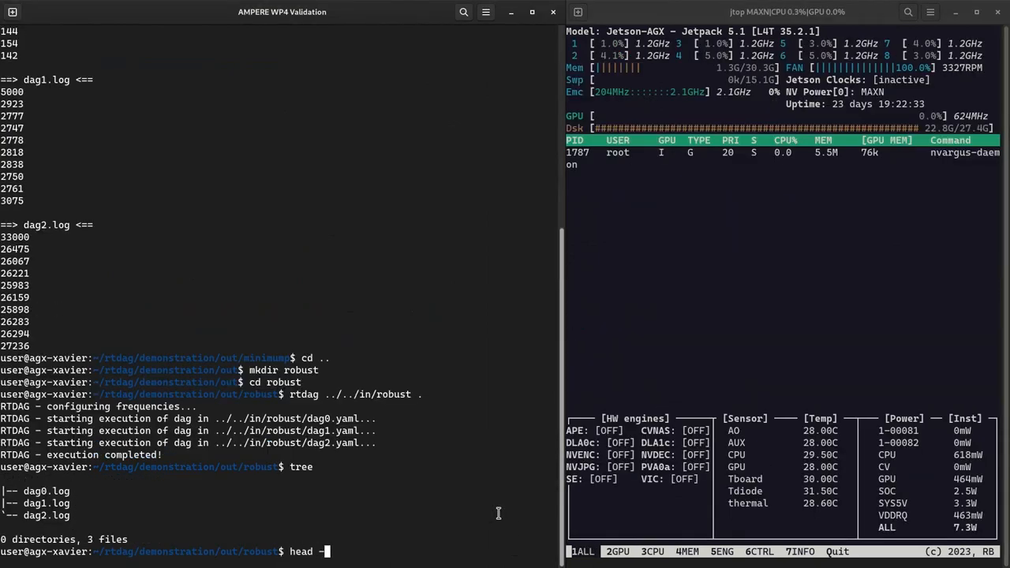
# - Show the first 10 lines of the robust run's dag0.log, dag1.log and dag2.log
pyautogui.write('n 10 dag0.log dag1.log dag2.log')
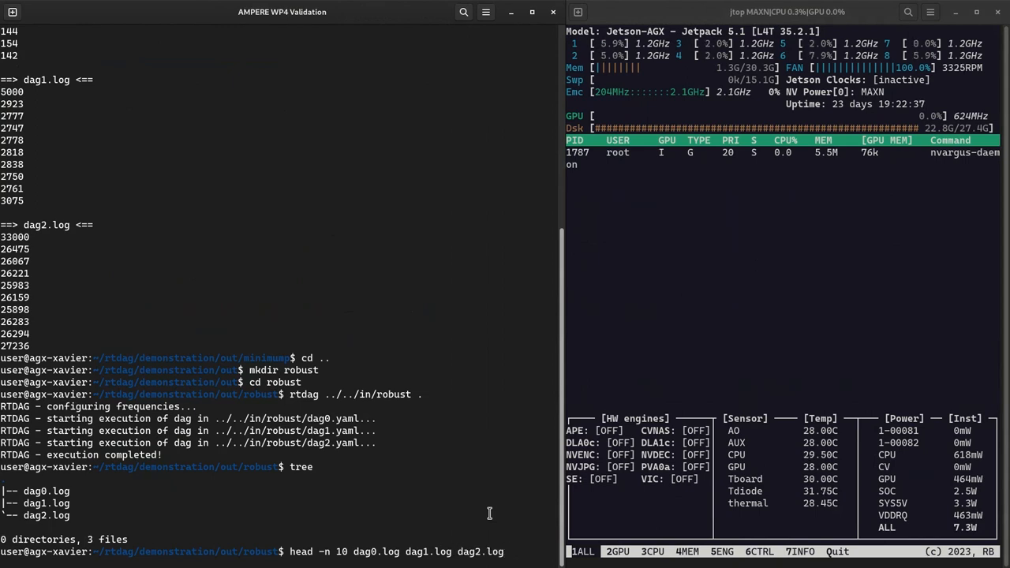
pyautogui.press('Return')
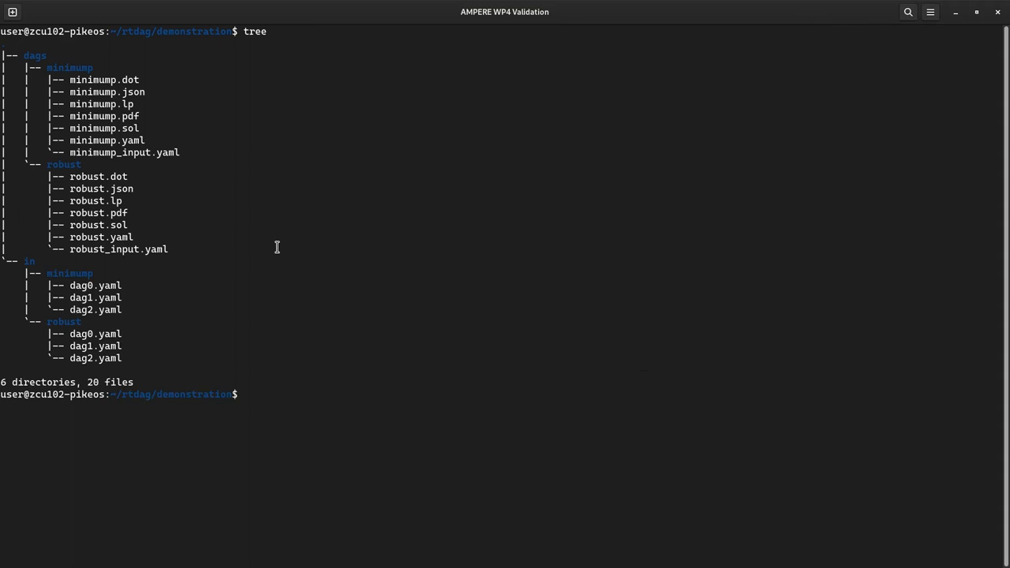
# - On the ZCU102 session, enter 'in' and display minimump/dag2.yaml
pyautogui.moveTo(16, 260); pyautogui.dragTo(126, 363)
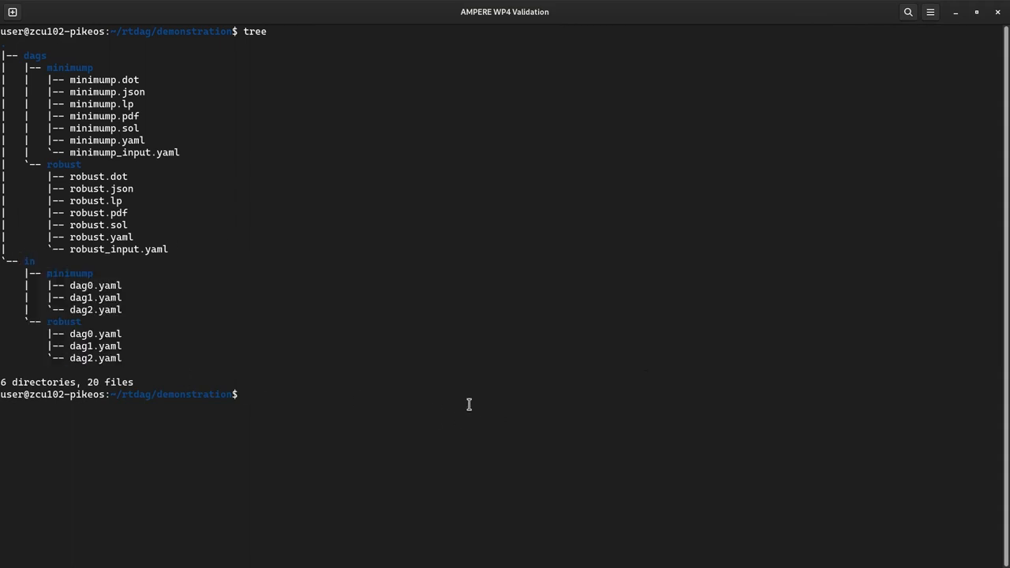
pyautogui.write('cd in')
pyautogui.write('batp minimump/dag2')
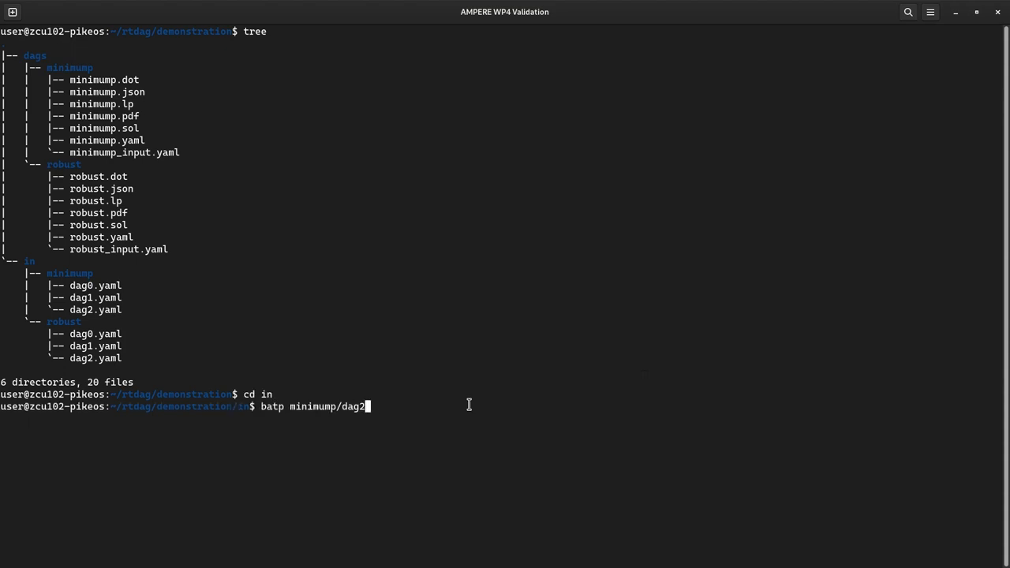
pyautogui.press('Return')
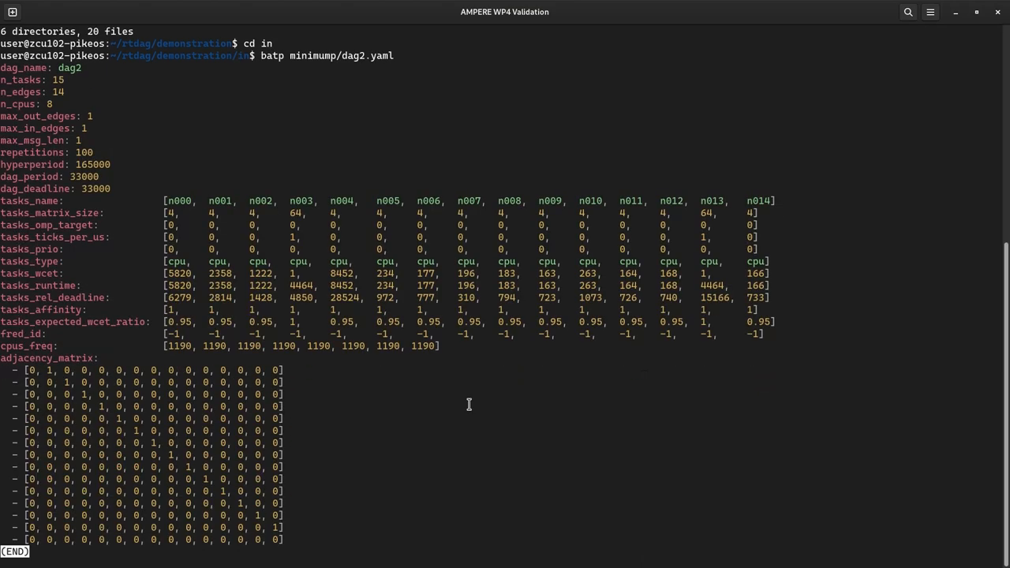
pyautogui.moveTo(175, 262)
pyautogui.write('batp robust/dag2')
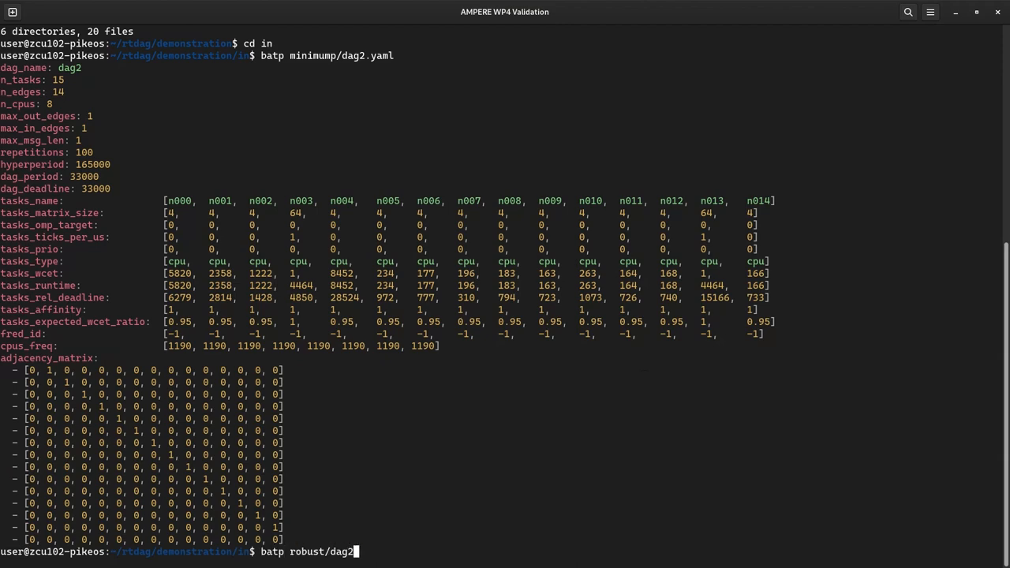
# - Display robust/dag2.yaml and highlight its fred FPGA task type
pyautogui.press('Return')
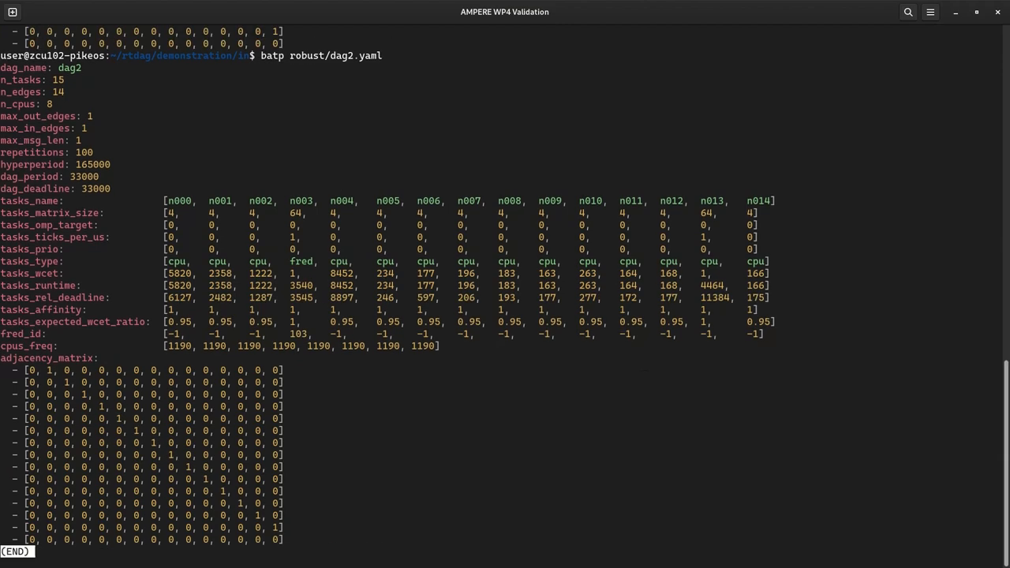
pyautogui.doubleClick(304, 262)
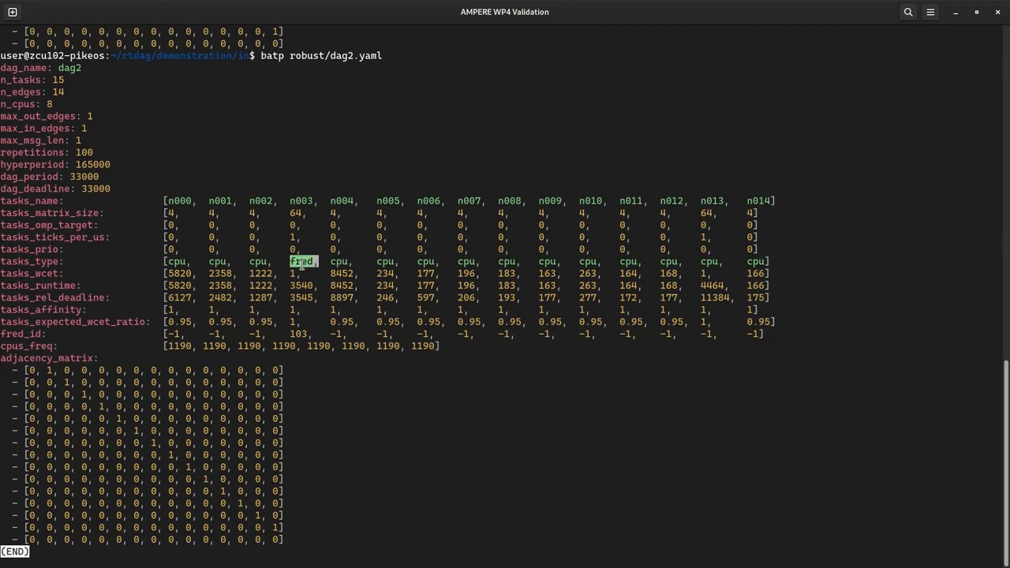
pyautogui.moveTo(641, 502)
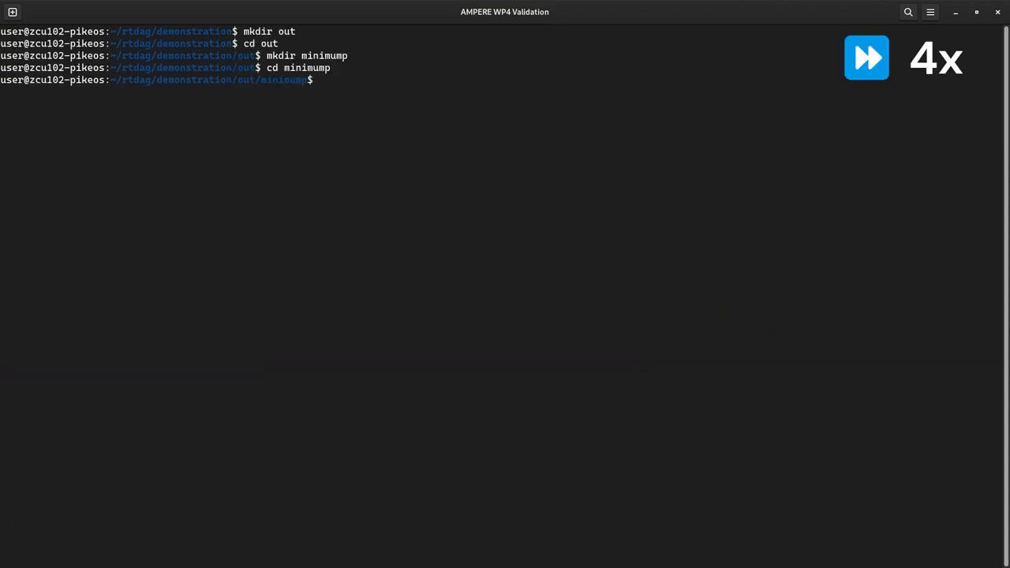
# - Execute rtdag ../../in/minimump . and preview dag0.log, dag1.log, dag2.log with head -n 10
pyautogui.write('rtdag ../../in/')
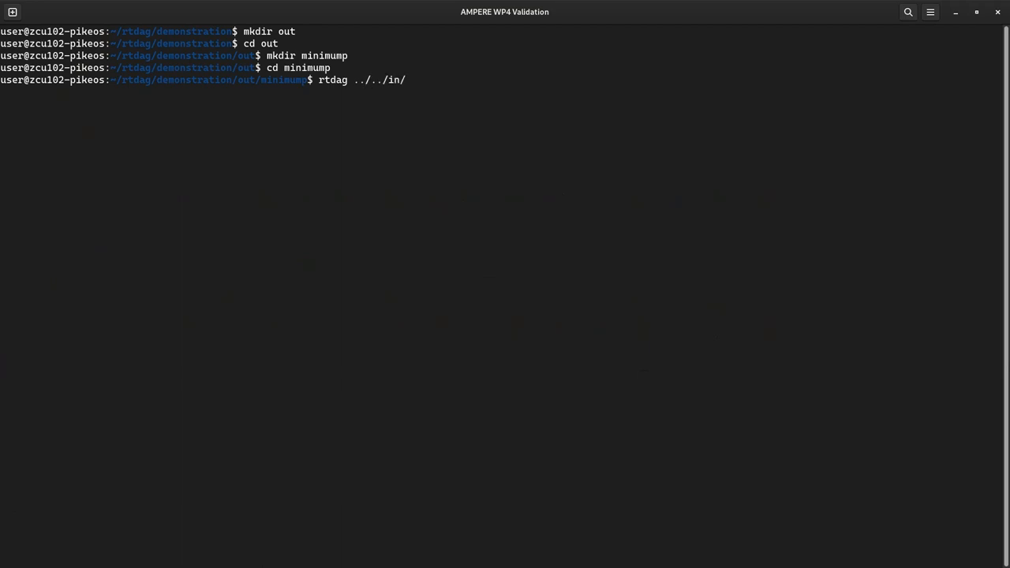
pyautogui.write('minimump .')
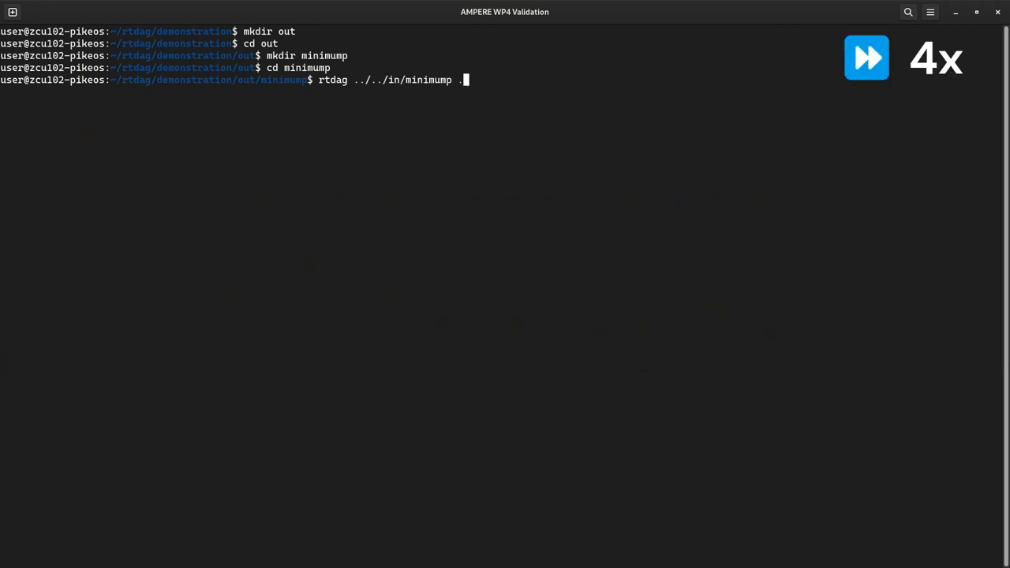
pyautogui.press('Return')
pyautogui.write('head -n 10 dag0.log dag1.log dag2.log')
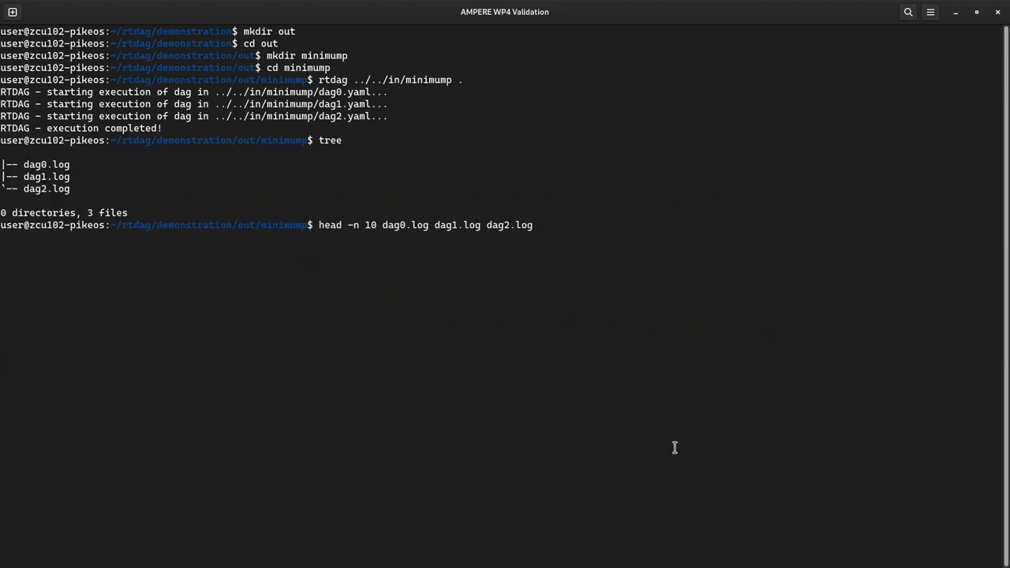
pyautogui.press('Return')
pyautogui.write('rtdag ../../in')
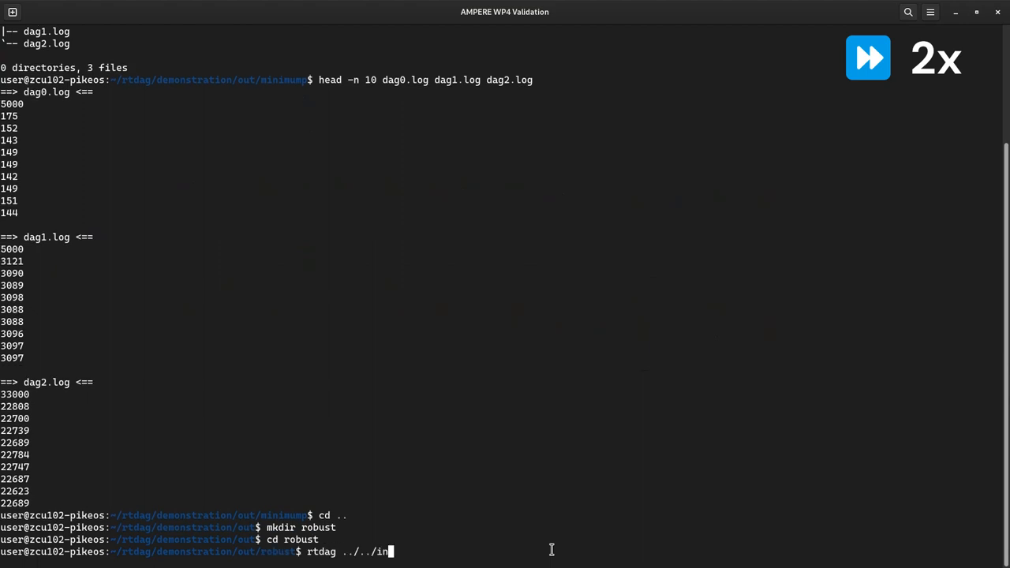
# - Launch rtdag ../../in/robust . from the new out/robust folder
pyautogui.write('/robust .')
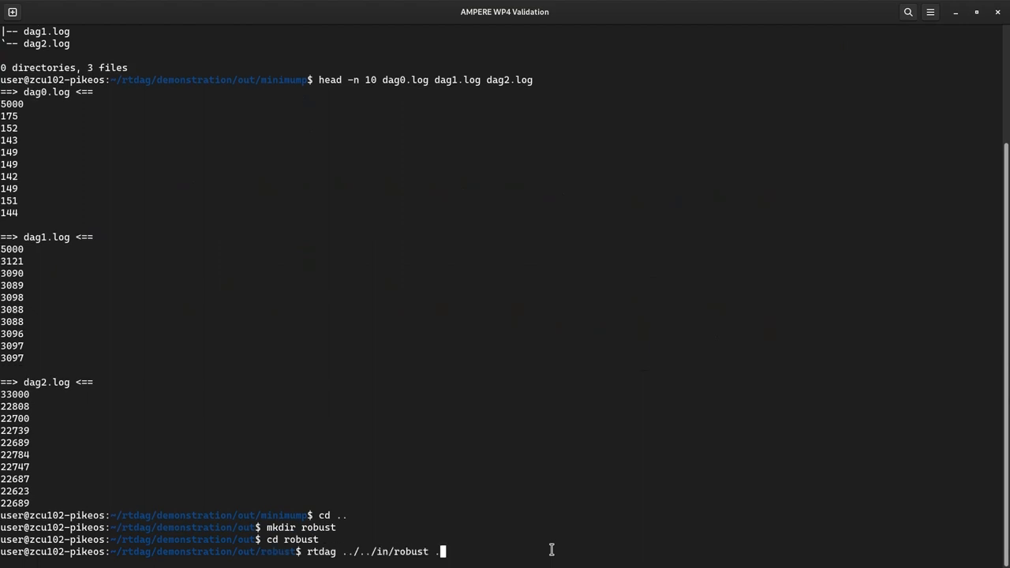
pyautogui.press('Return')
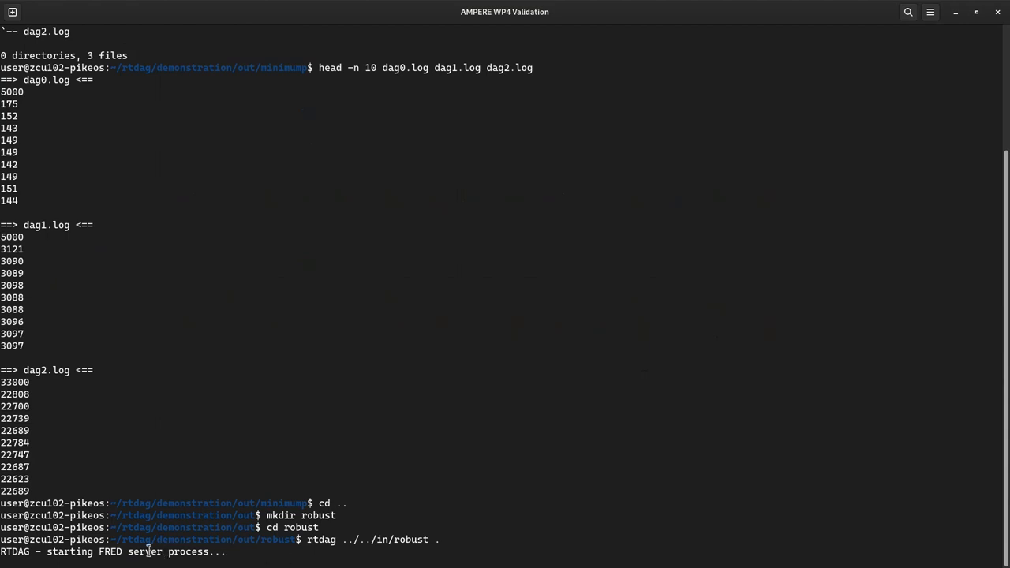